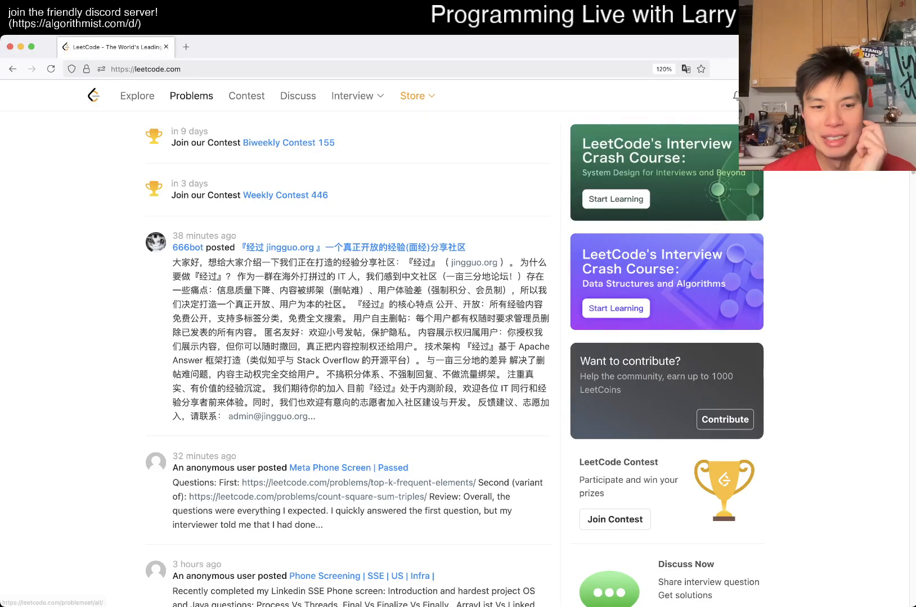
From the Problems list, open daily question 2176 Count Equal and Divisible Pairs in an Array
click(51, 69)
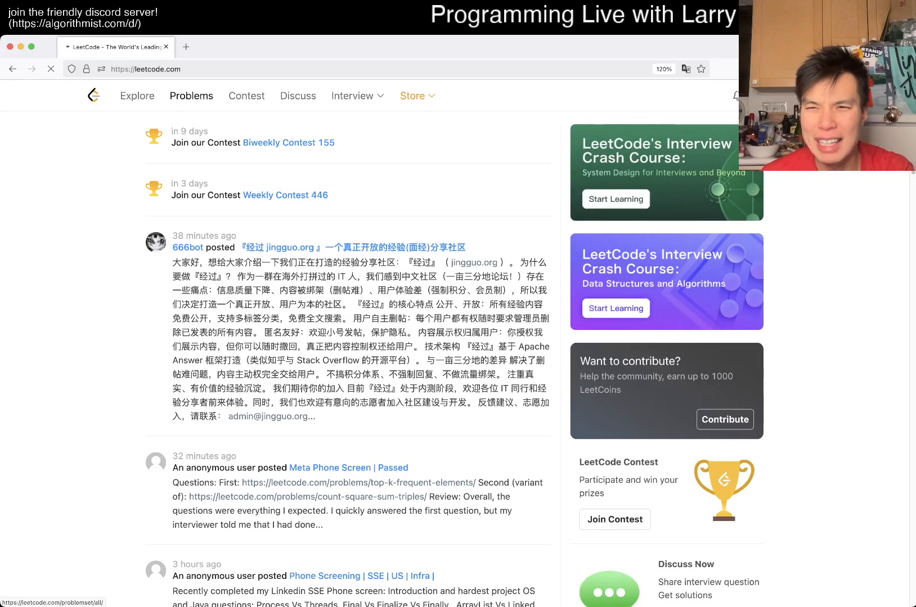
click(191, 95)
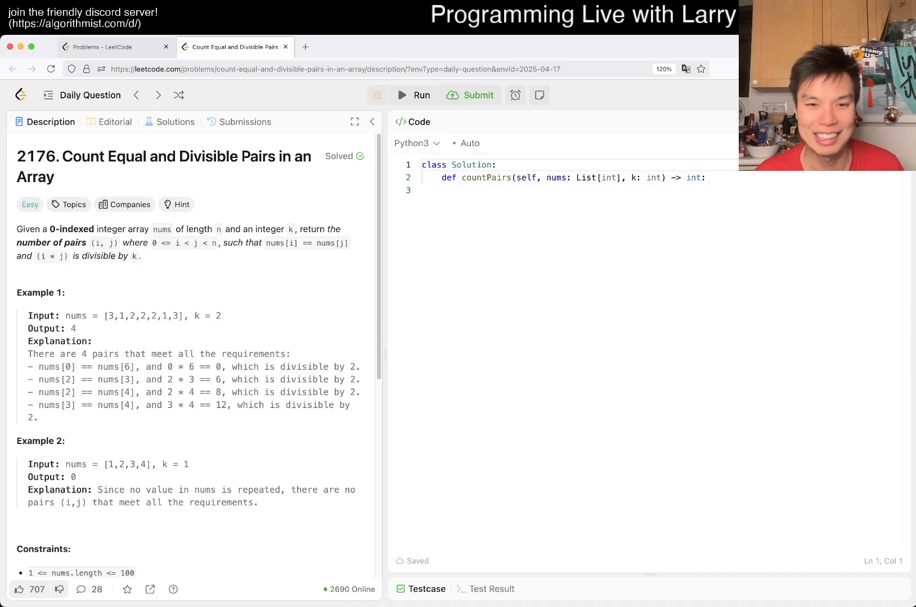
Write N = len(nums) as the first line of the countPairs method
click(463, 191)
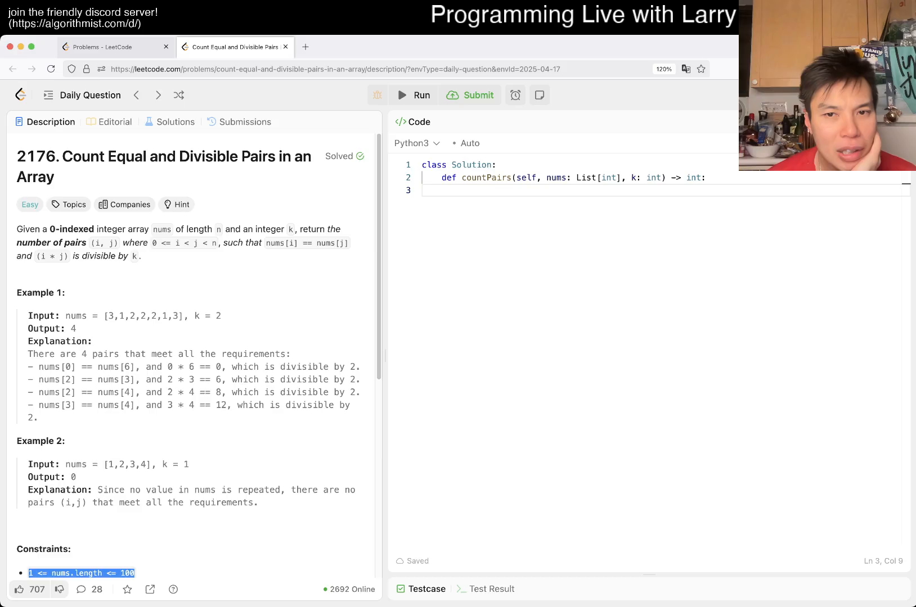
text(N)
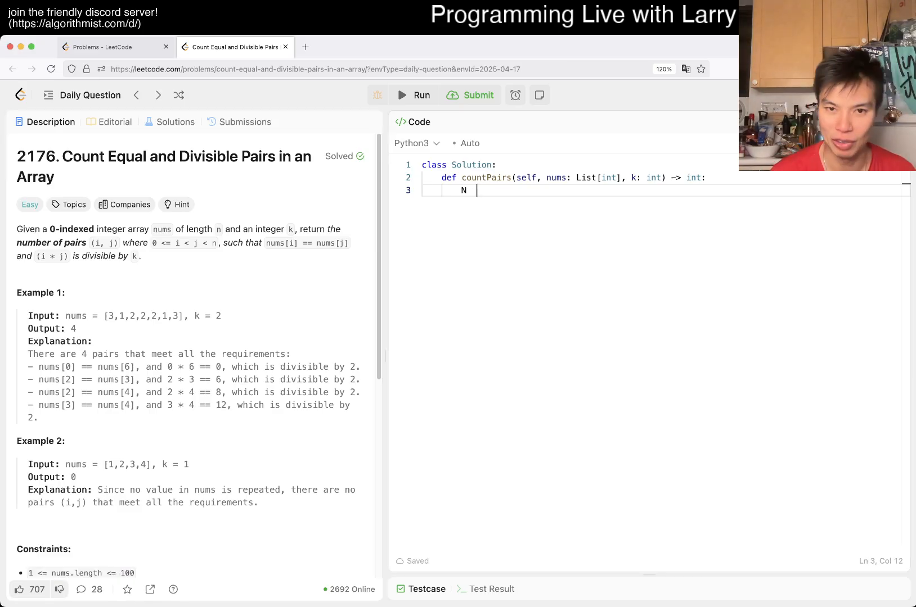
text(= len(nums)
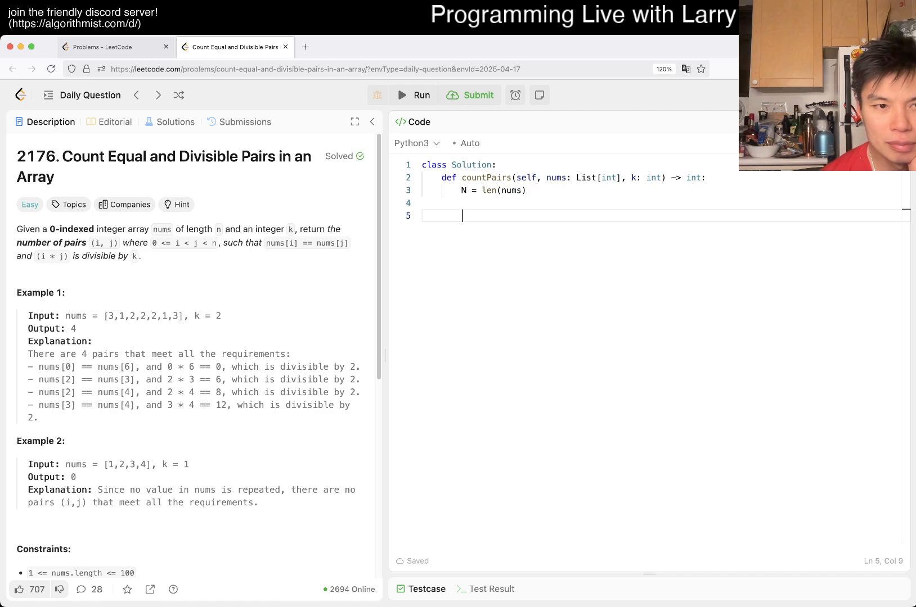
double_click(50, 256)
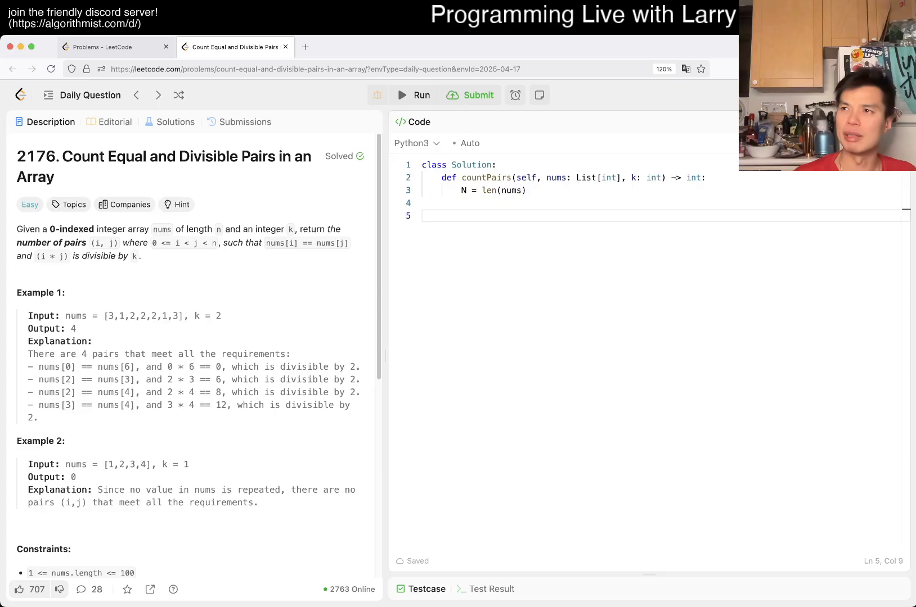
Add nested loops: i over range(N) and j from i up to N
text(for)
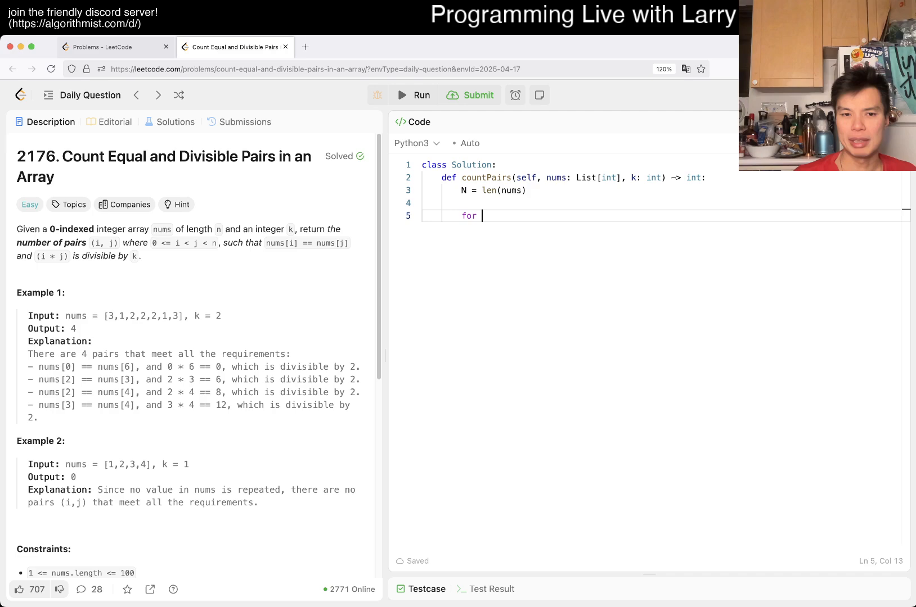
text(i)
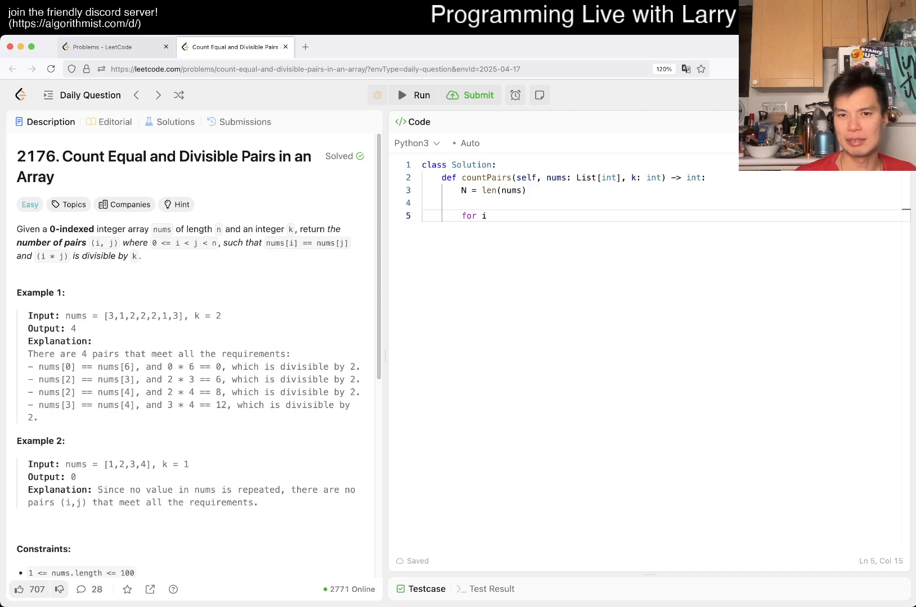
text(in range(N):)
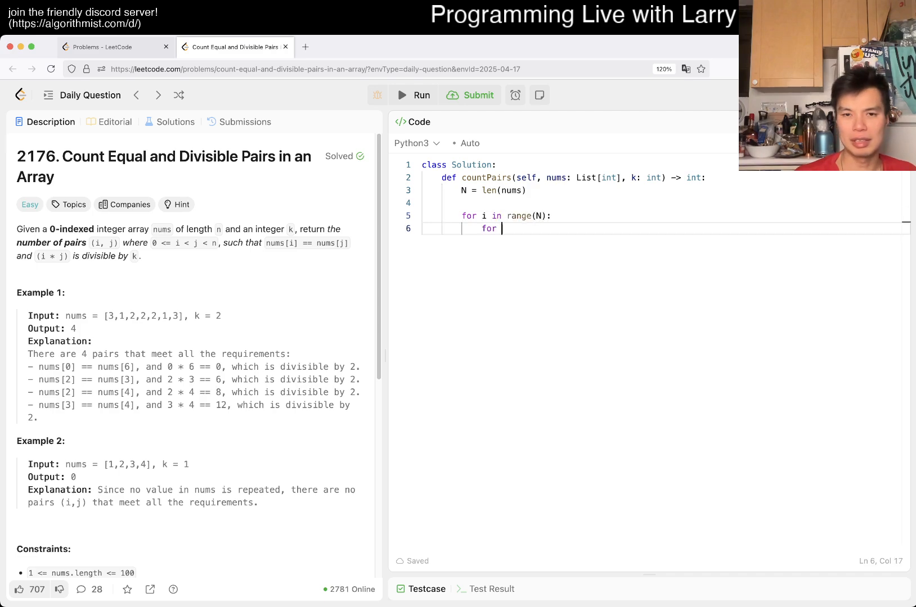
text(j in range(i)
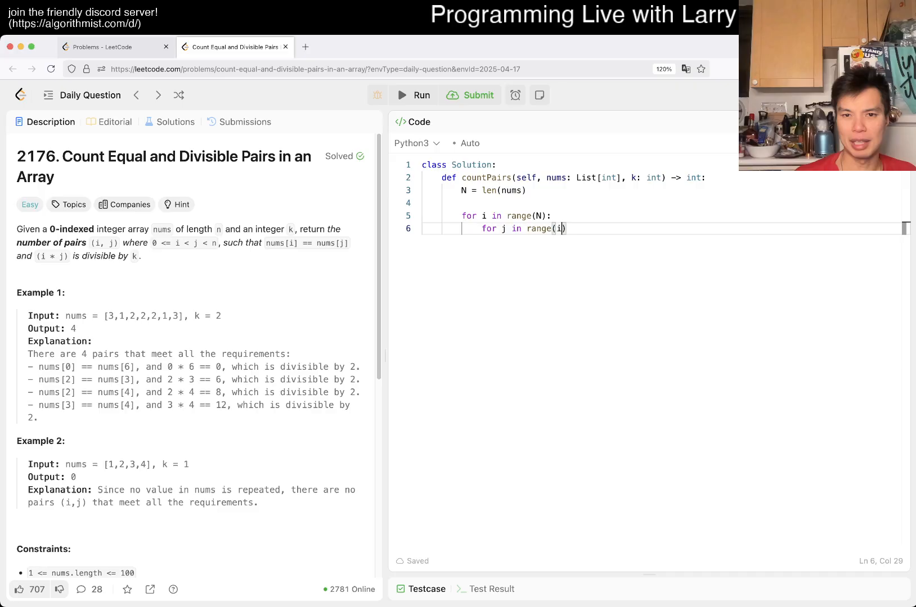
text(, N):)
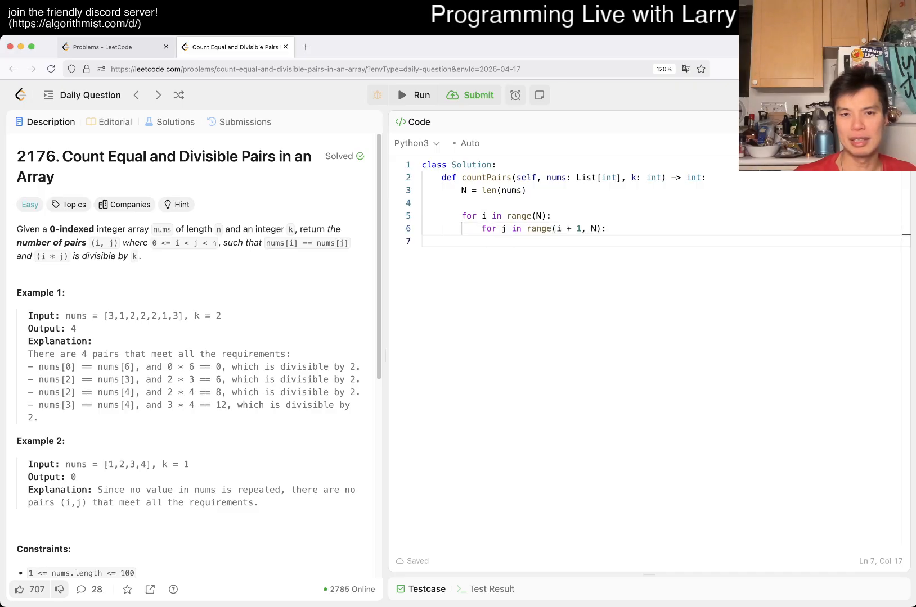
Count pairs where i * j % k == 0 and values match, with count = 0
text(if i)
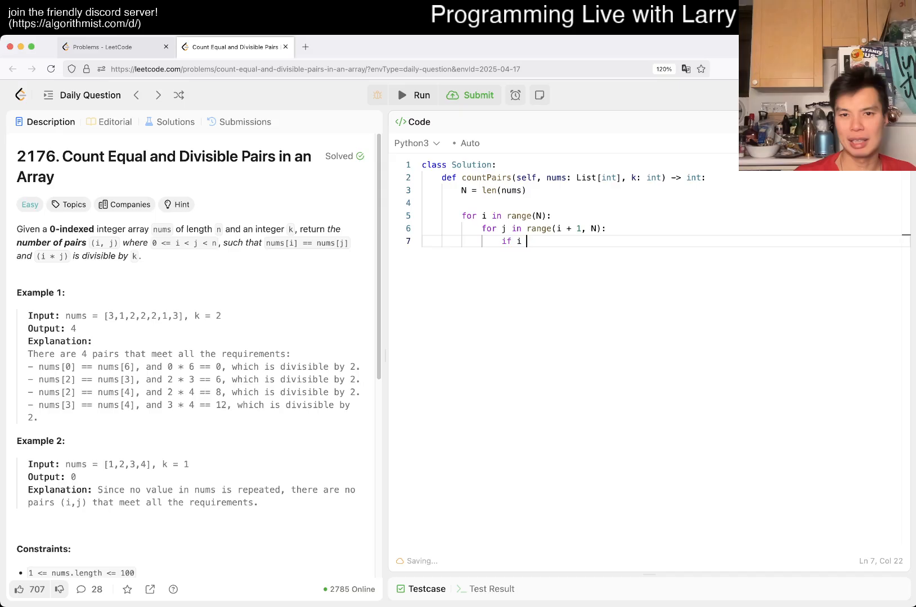
text(* j)
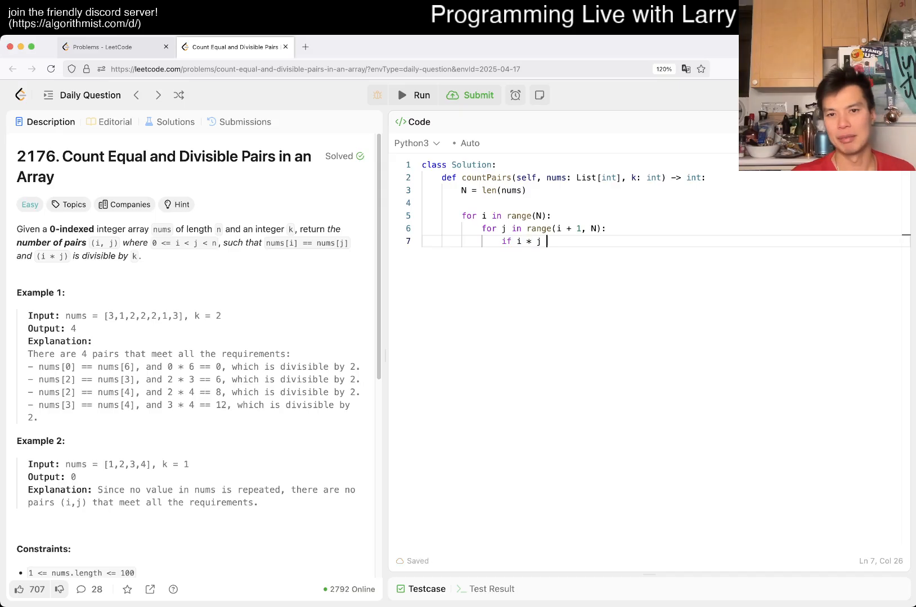
text(% k == 0)
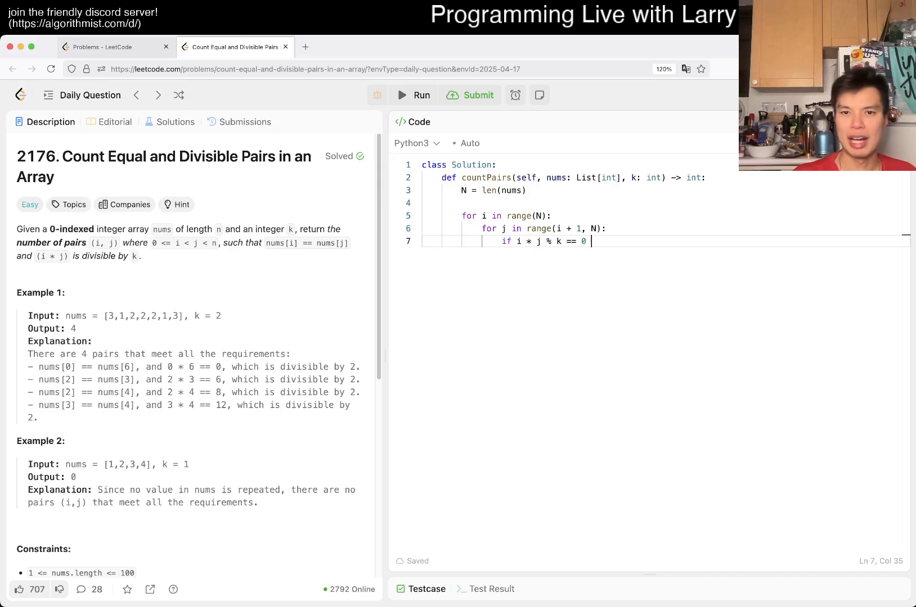
text(and nus)
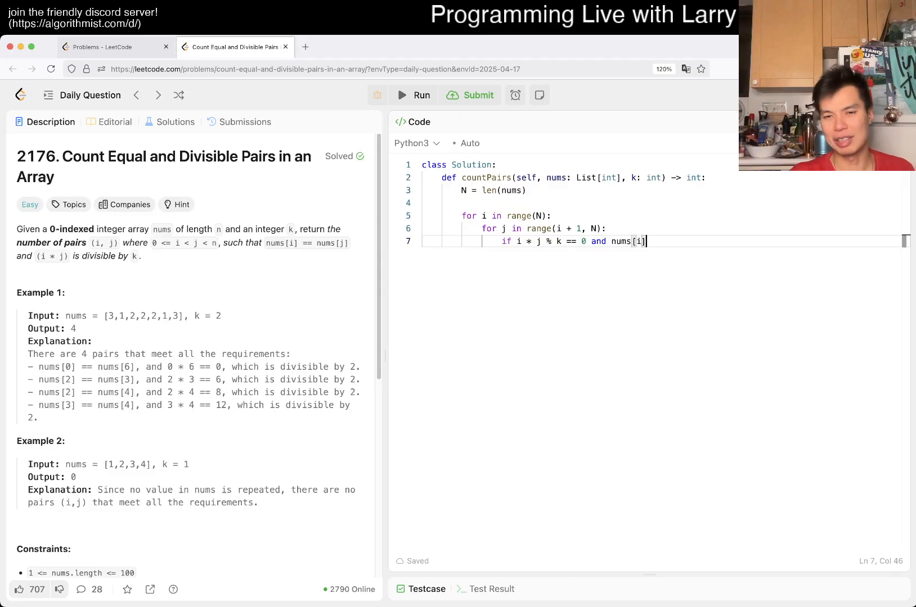
text(== nums[j]:)
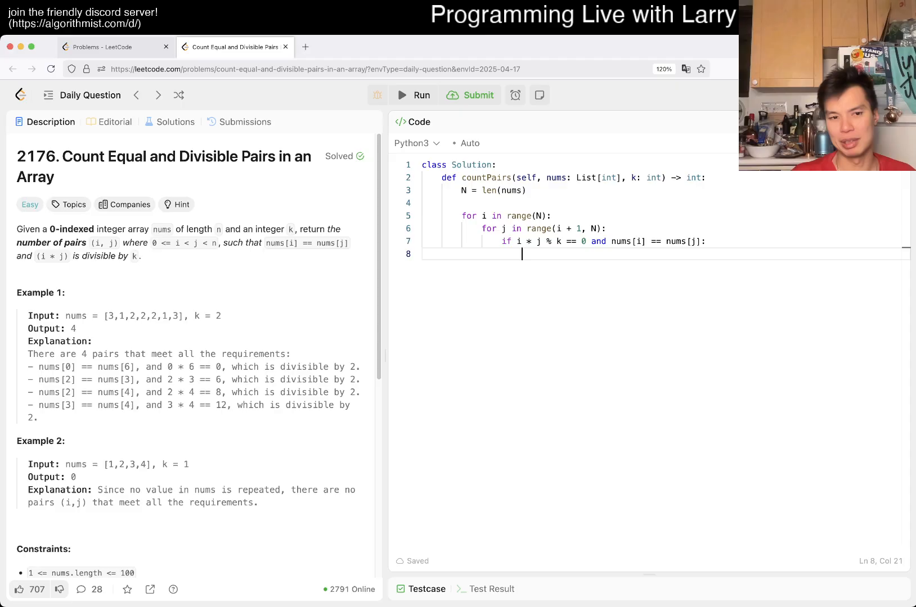
text(count += 1)
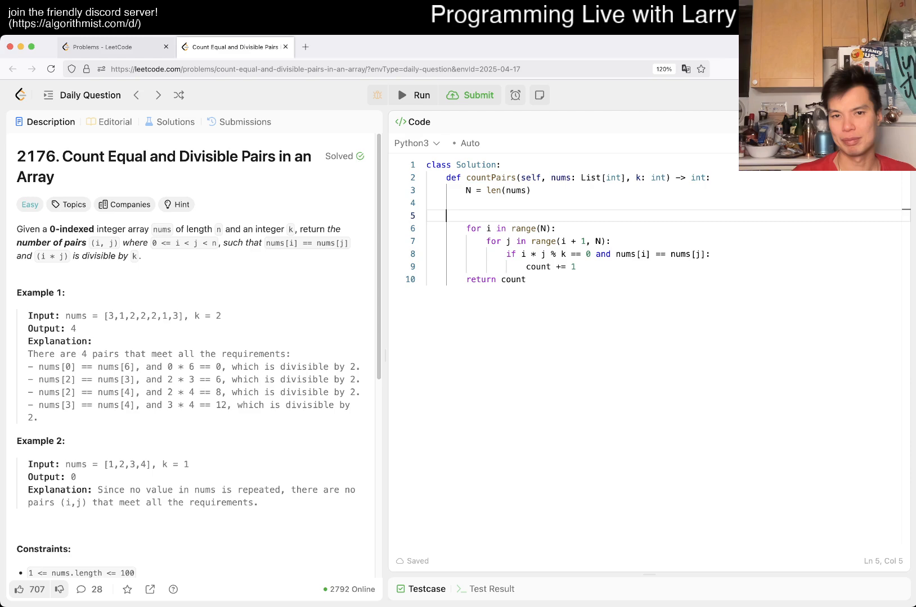
text(count = 0)
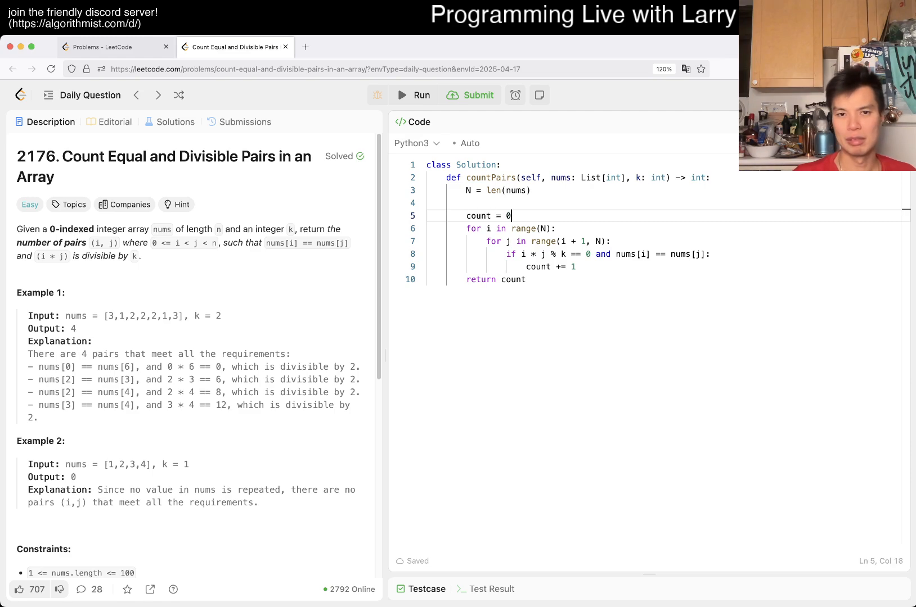
Run and submit the solution, Accepted 238/238, then view the Submissions history
click(421, 95)
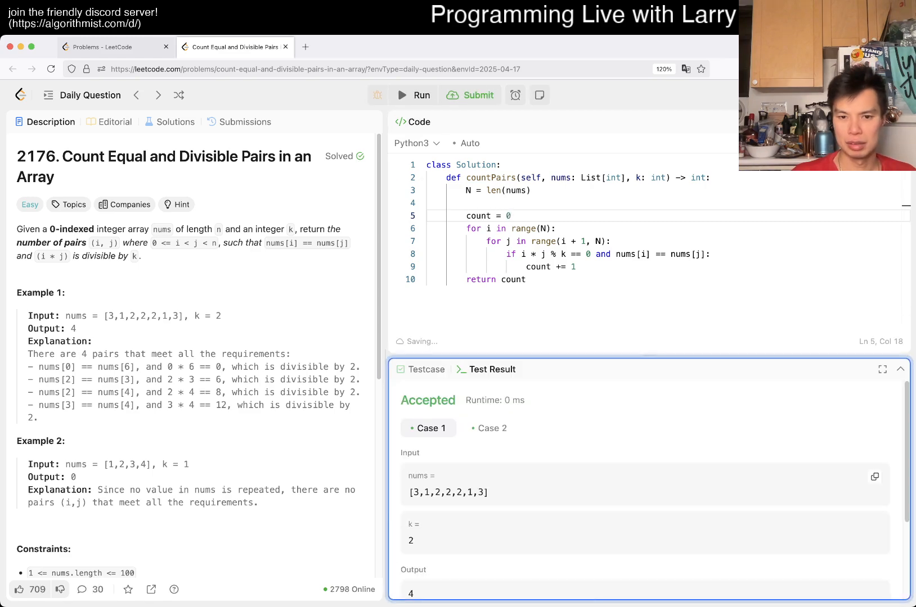
click(470, 95)
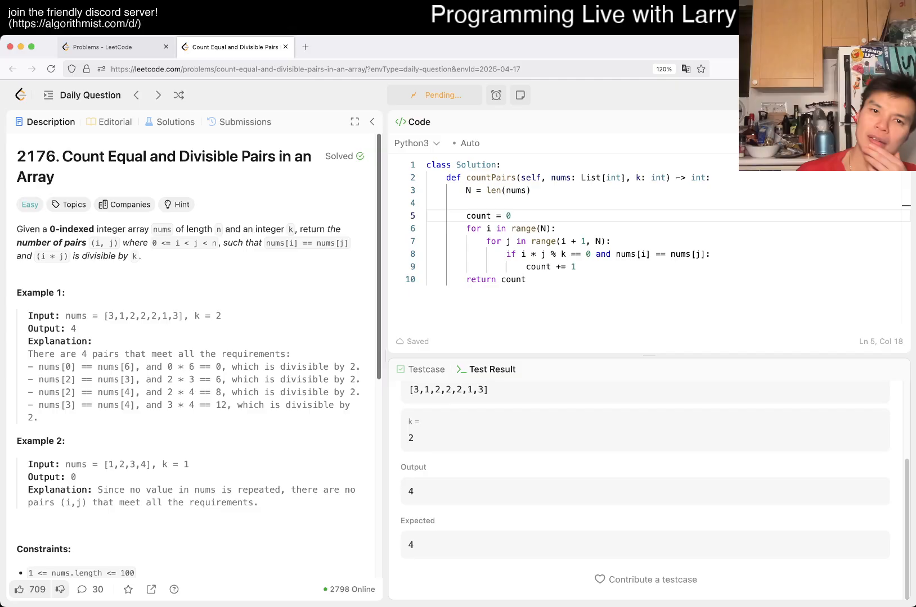
click(477, 95)
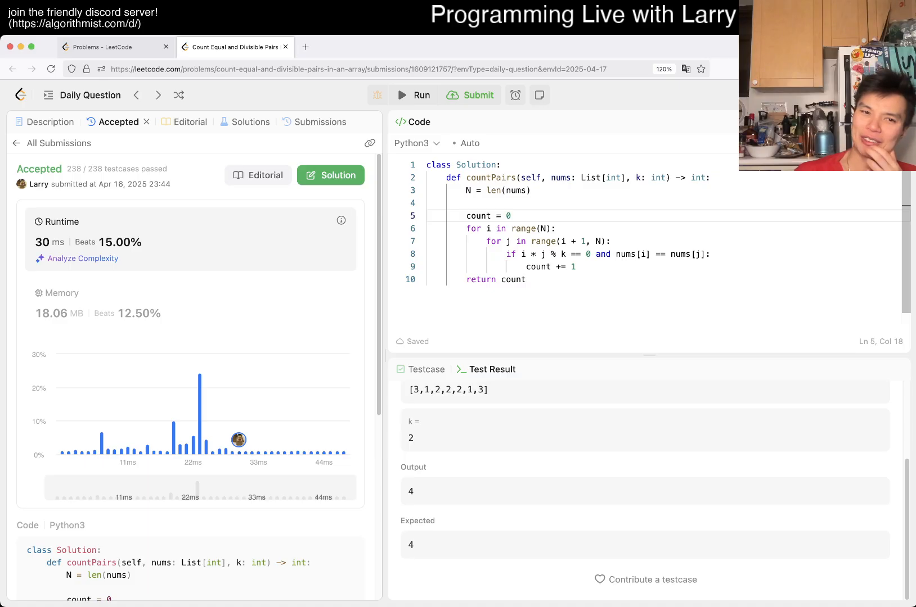
click(320, 122)
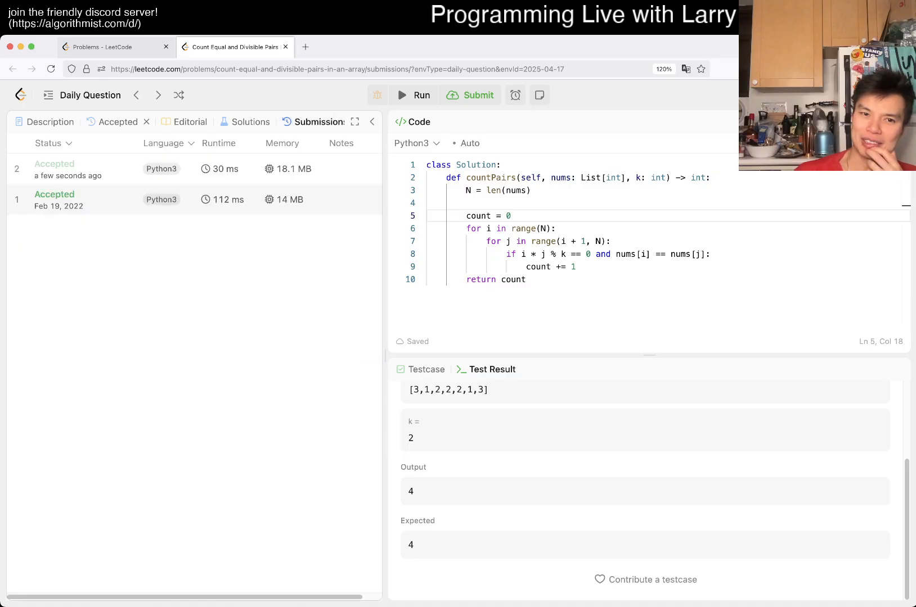
Review the Feb 19, 2022 Accepted submission's stats and code, then return to Description
click(68, 169)
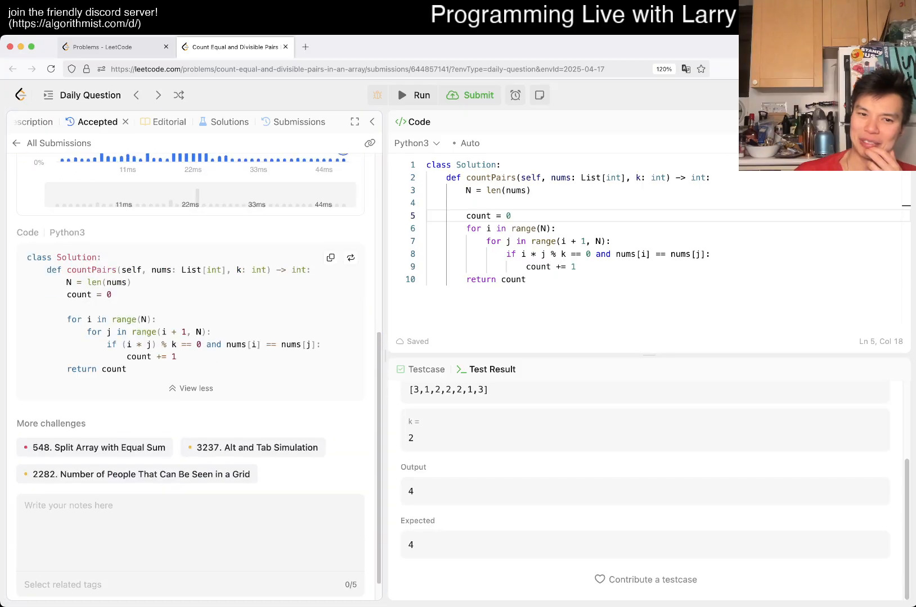
scroll(up, 3)
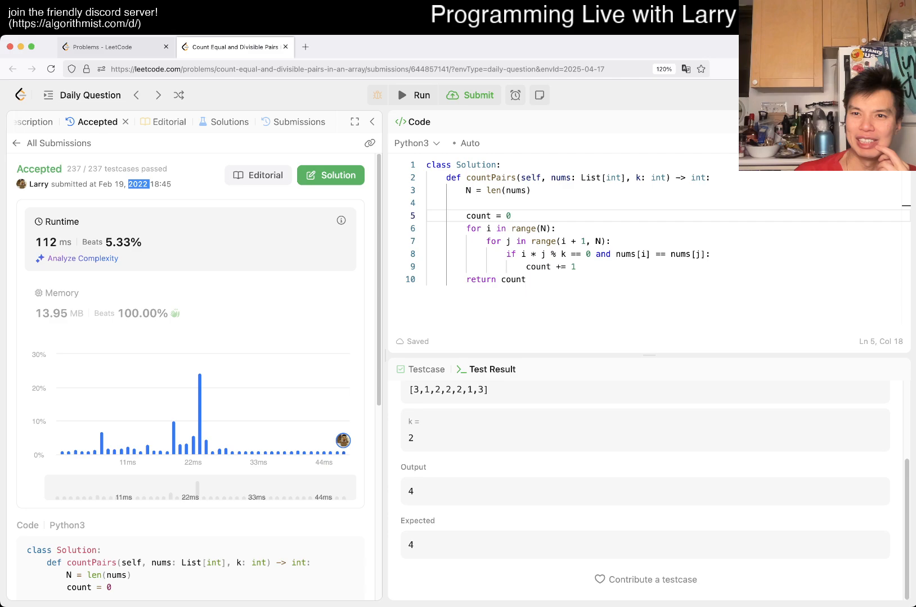
scroll(down, 3)
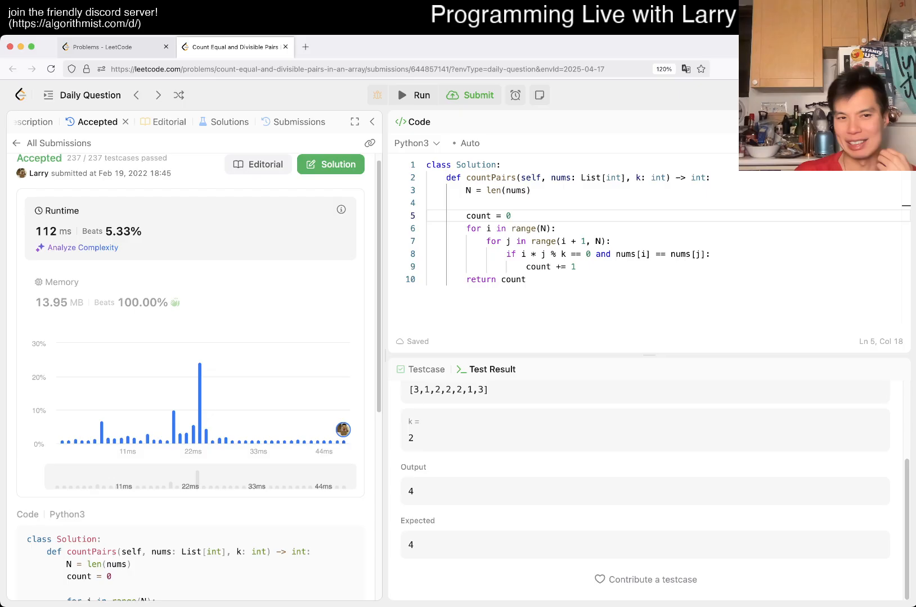
scroll(down, 3)
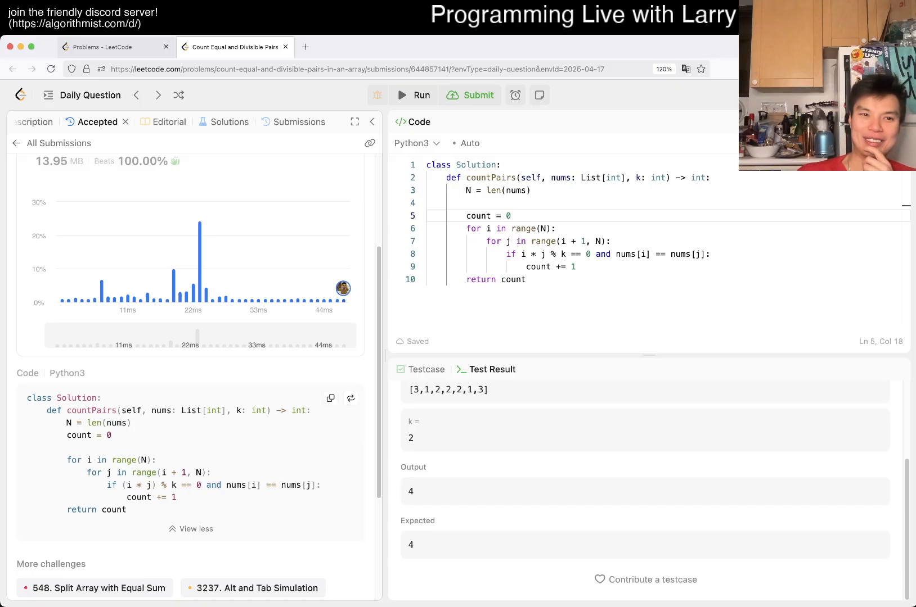
scroll(down, 3)
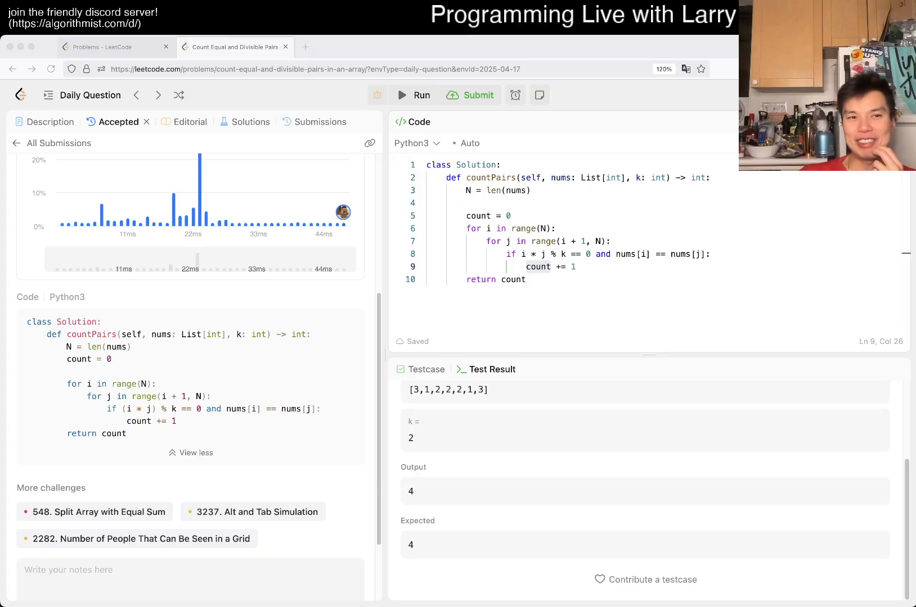
click(51, 122)
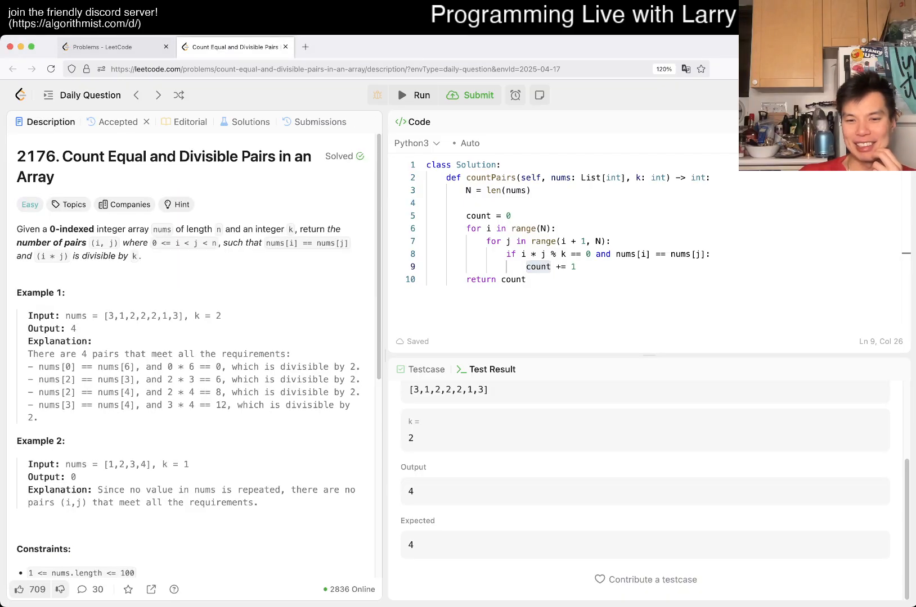